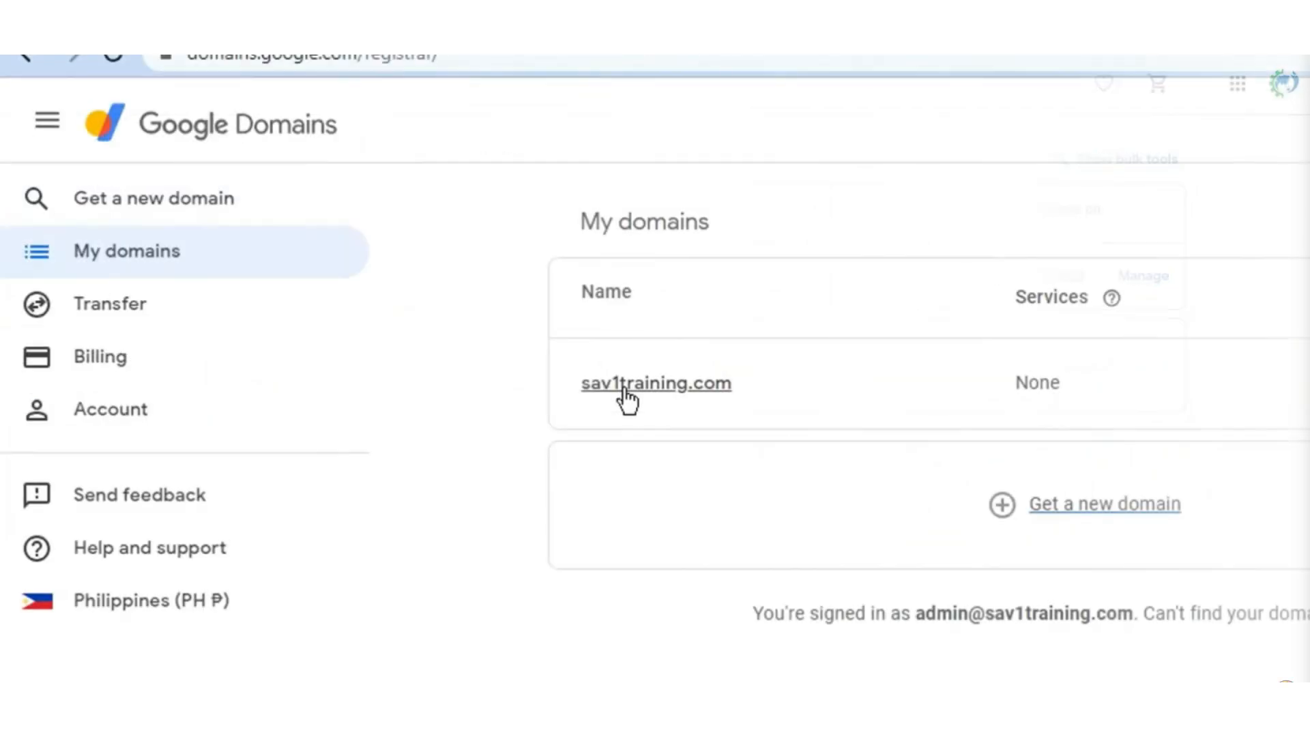
Step: Open sav1training.com from My domains and go to its DNS page
left_click(655, 382)
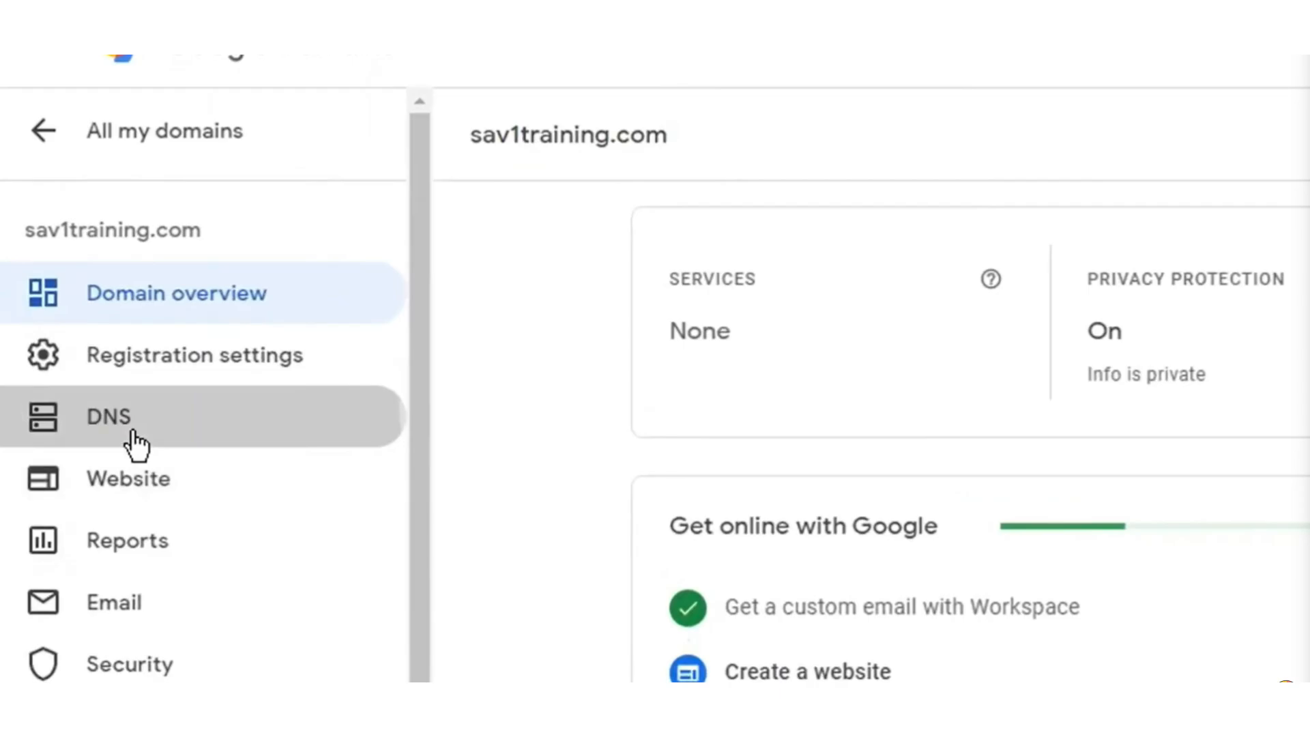
left_click(108, 416)
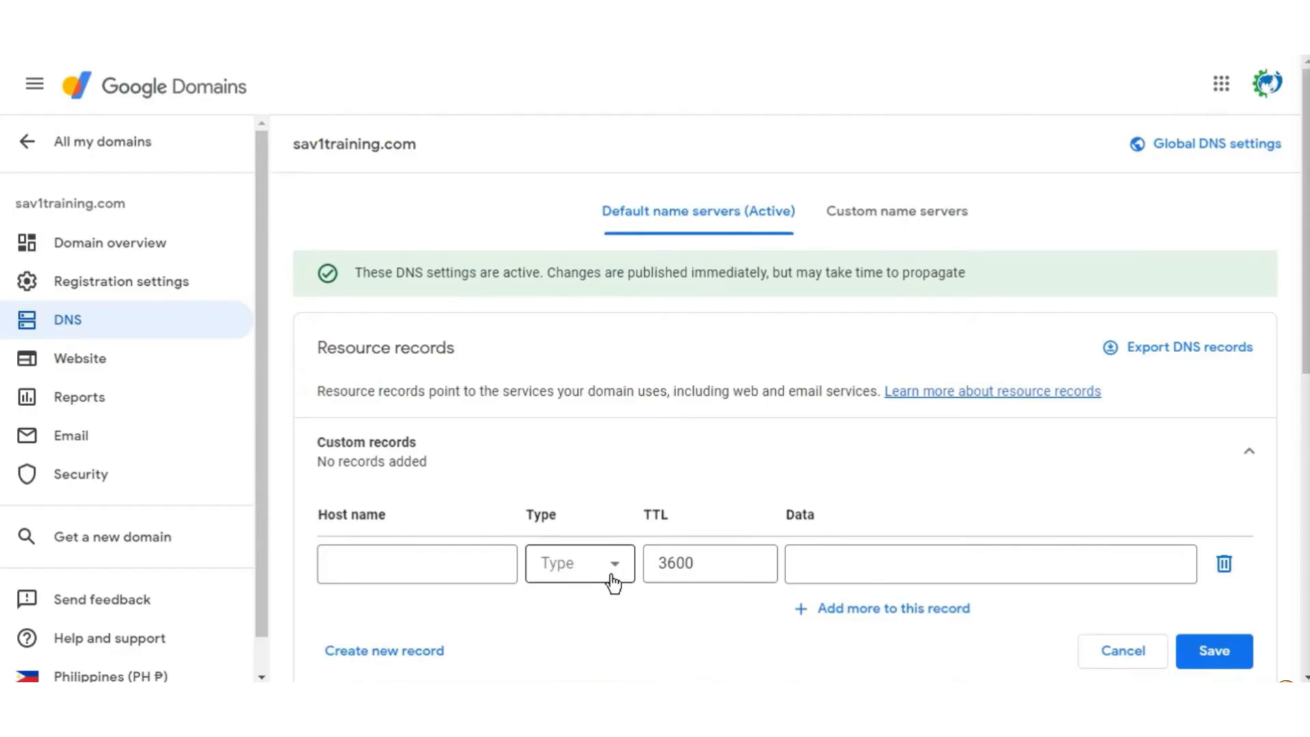
Step: Set the new custom record's type to MX for the five Google aspmx servers
left_click(580, 562)
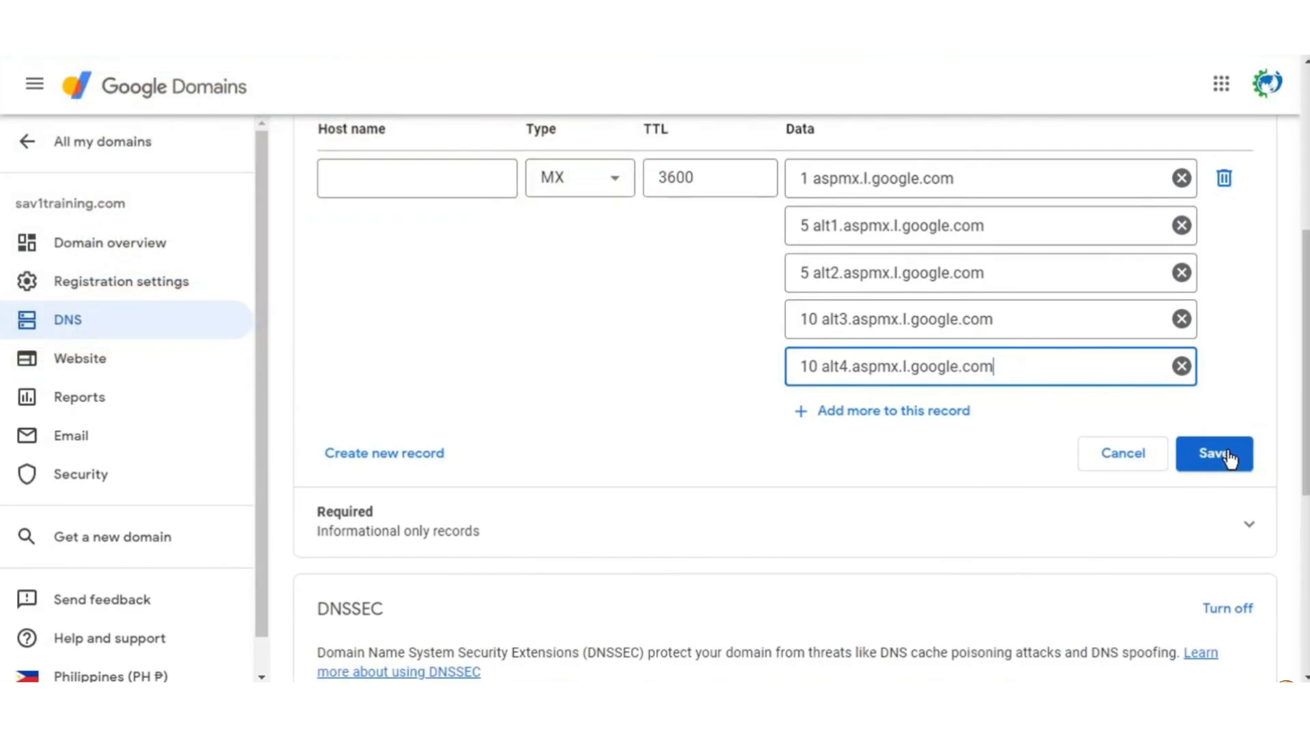
Step: Save the MX record with the five Google mail server entries
left_click(1214, 453)
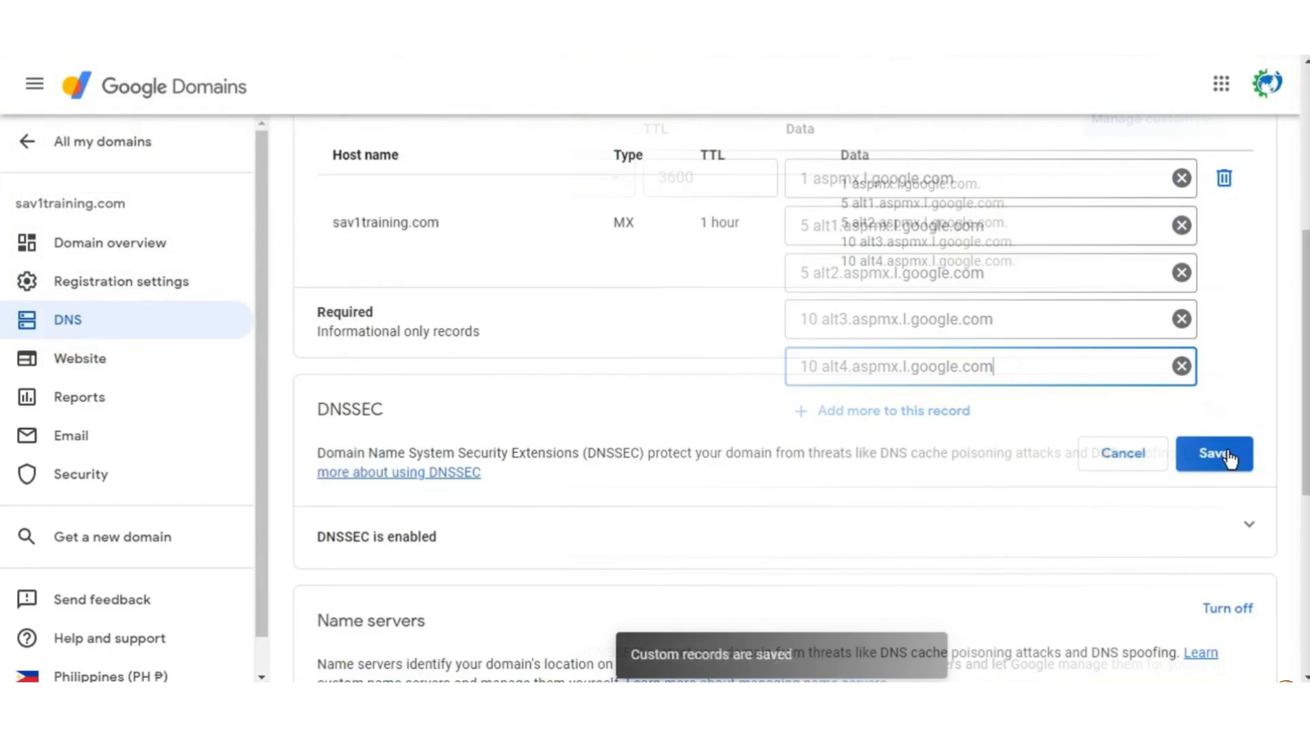
left_click(1213, 453)
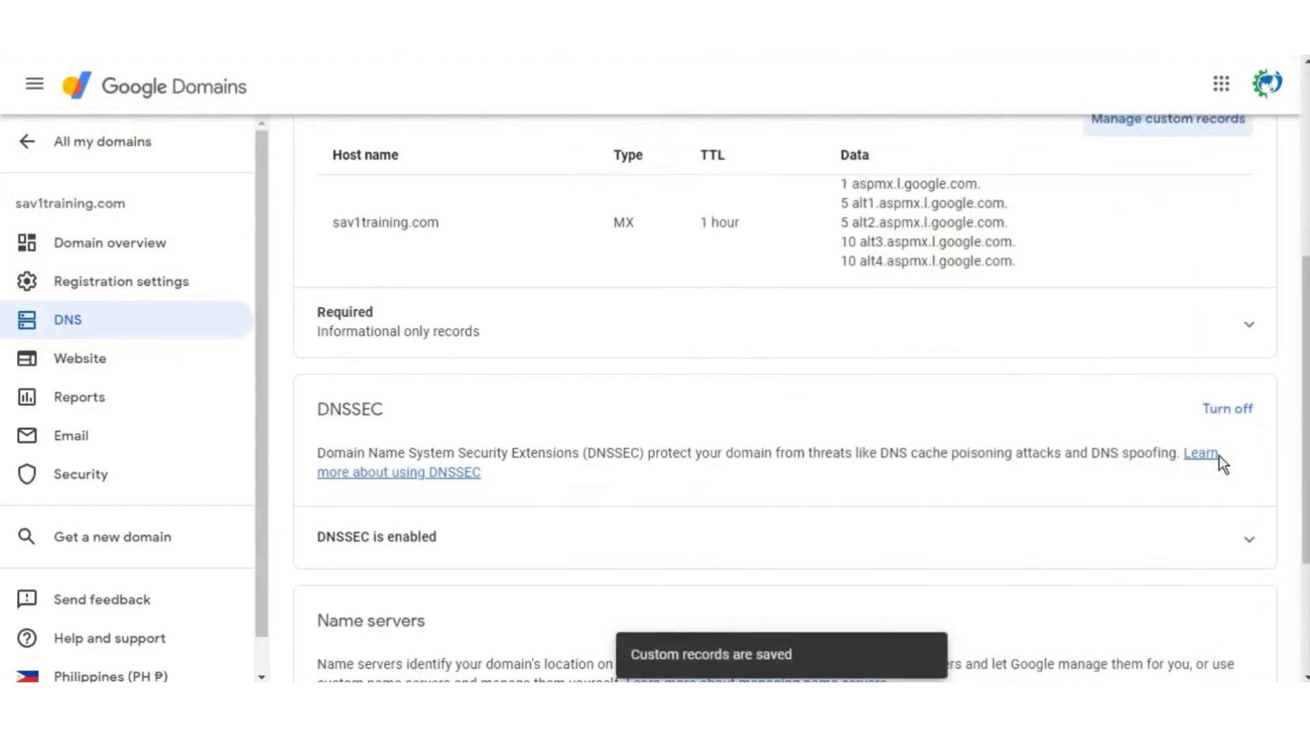